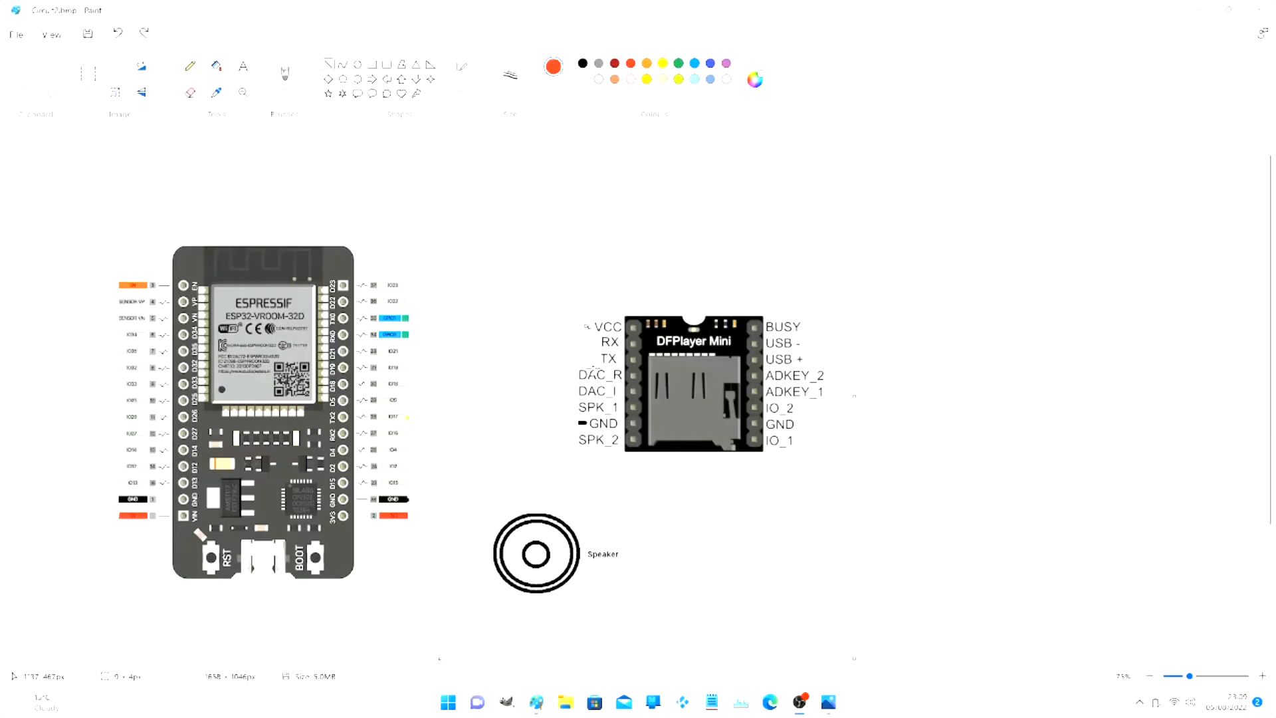
# - Draw a short red line left from the DFPlayer Mini's VCC pin
pyautogui.moveTo(550, 326); pyautogui.dragTo(584, 326)
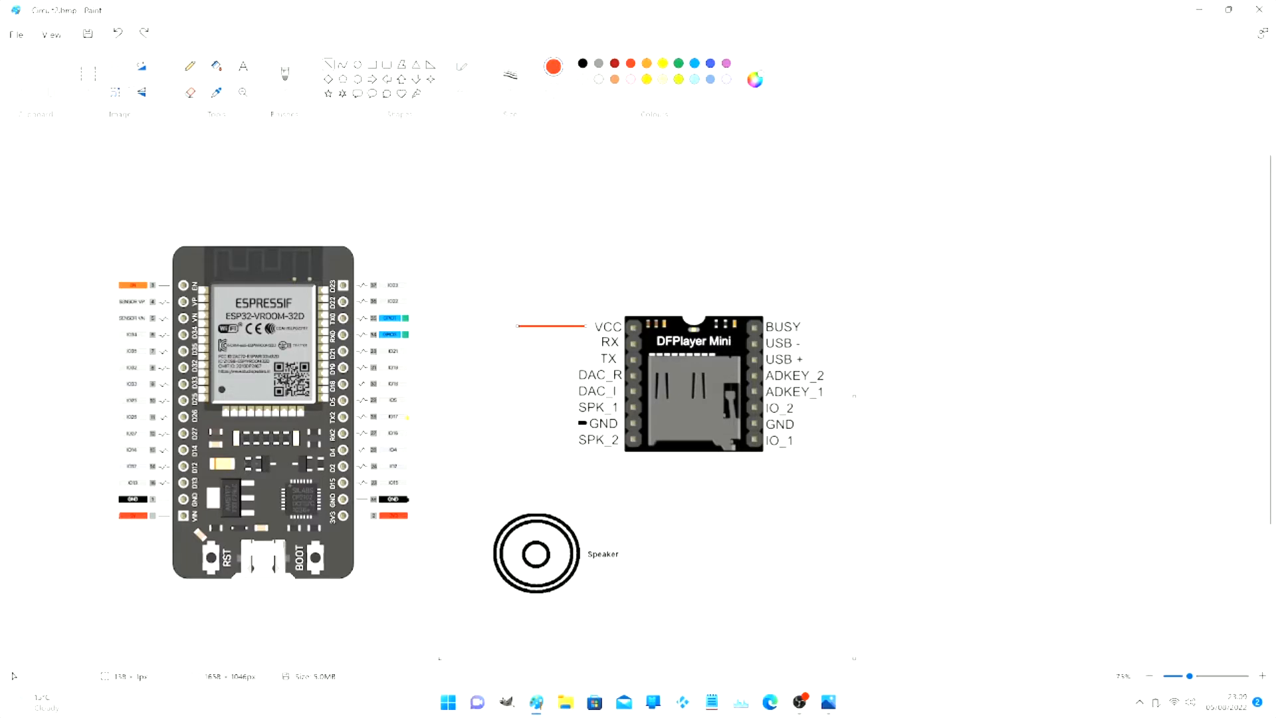
# - Draw red segments up from VCC, left above the ESP32, and down to its power pin
pyautogui.click(510, 75)
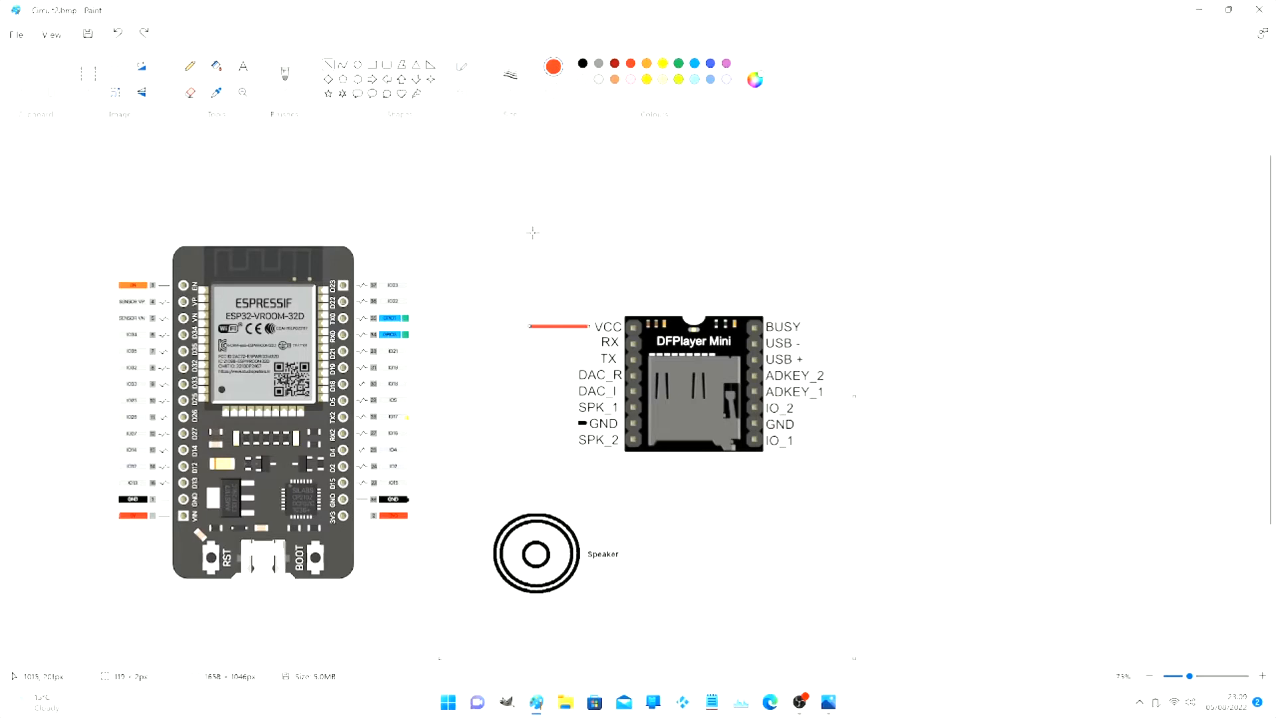
pyautogui.moveTo(529, 316); pyautogui.dragTo(529, 210)
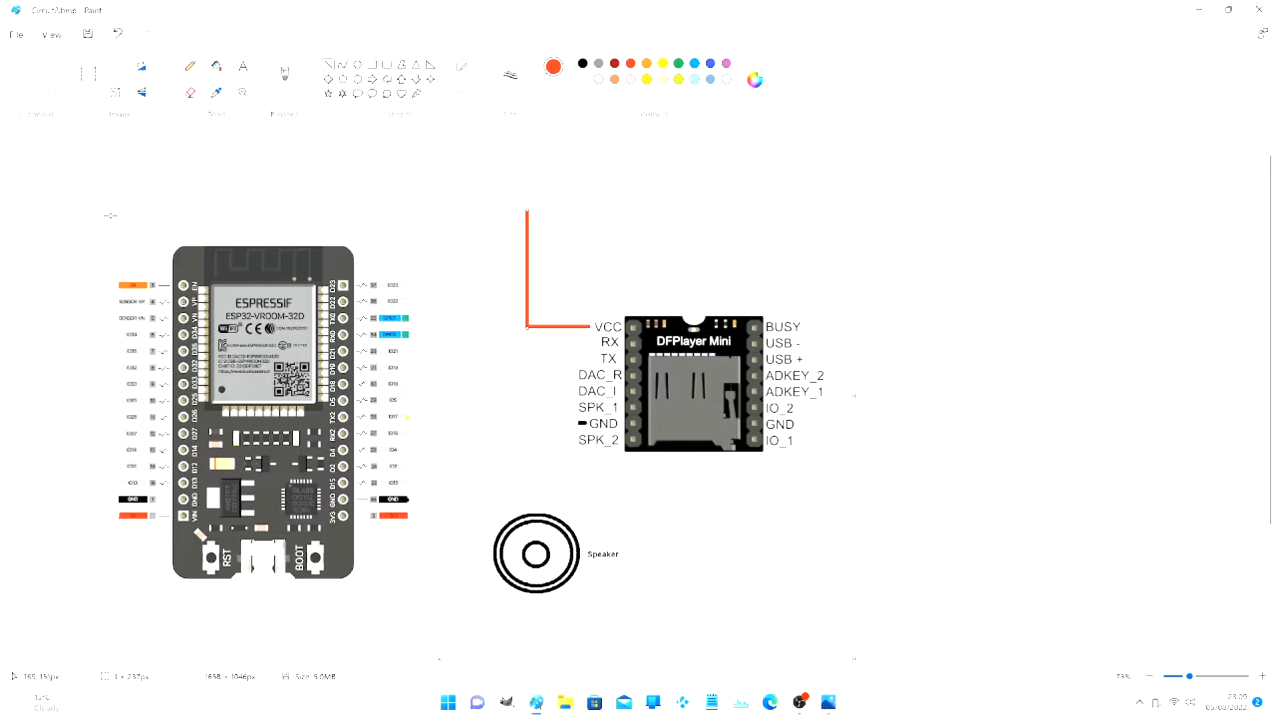
pyautogui.moveTo(92, 213)
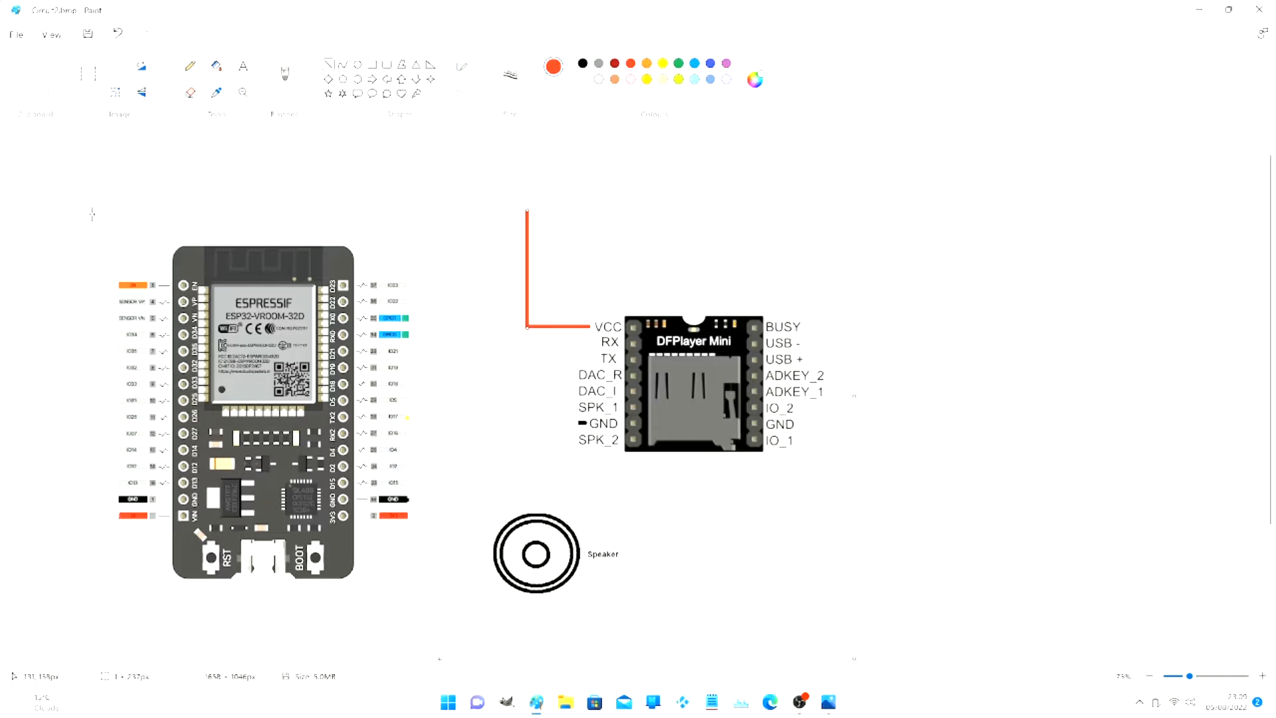
pyautogui.moveTo(525, 213); pyautogui.dragTo(92, 213)
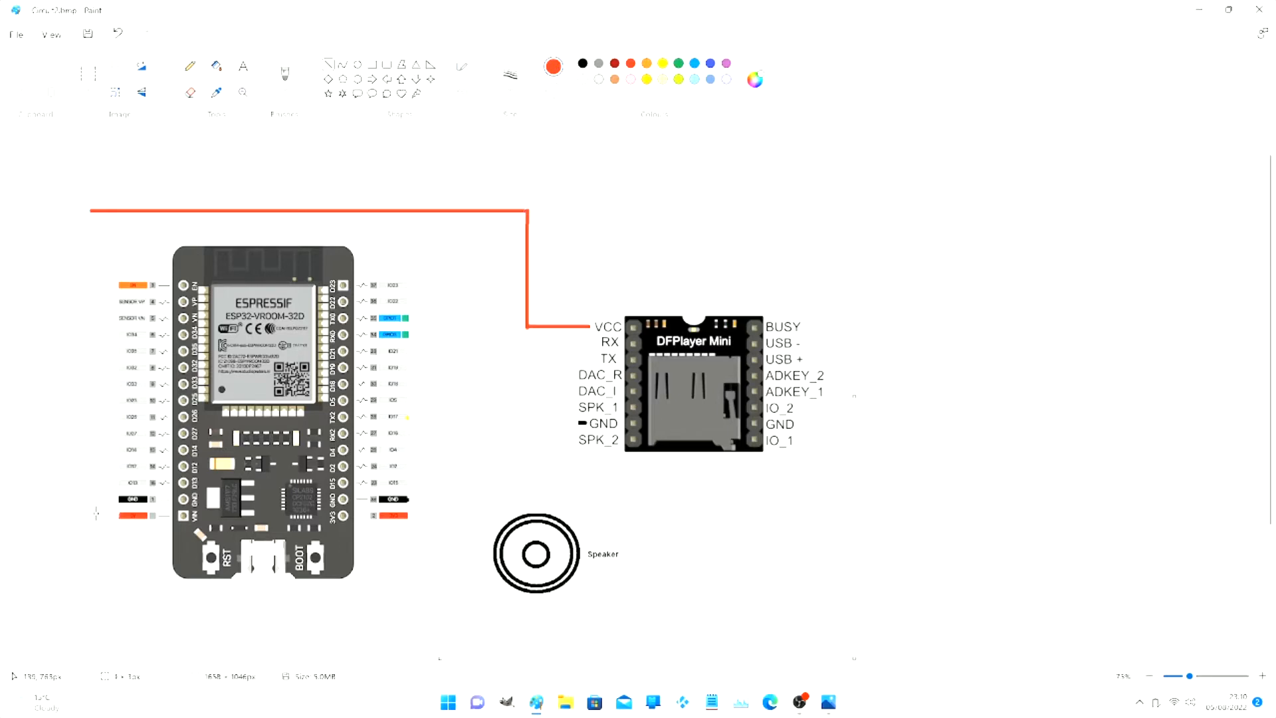
pyautogui.moveTo(92, 210); pyautogui.dragTo(91, 525)
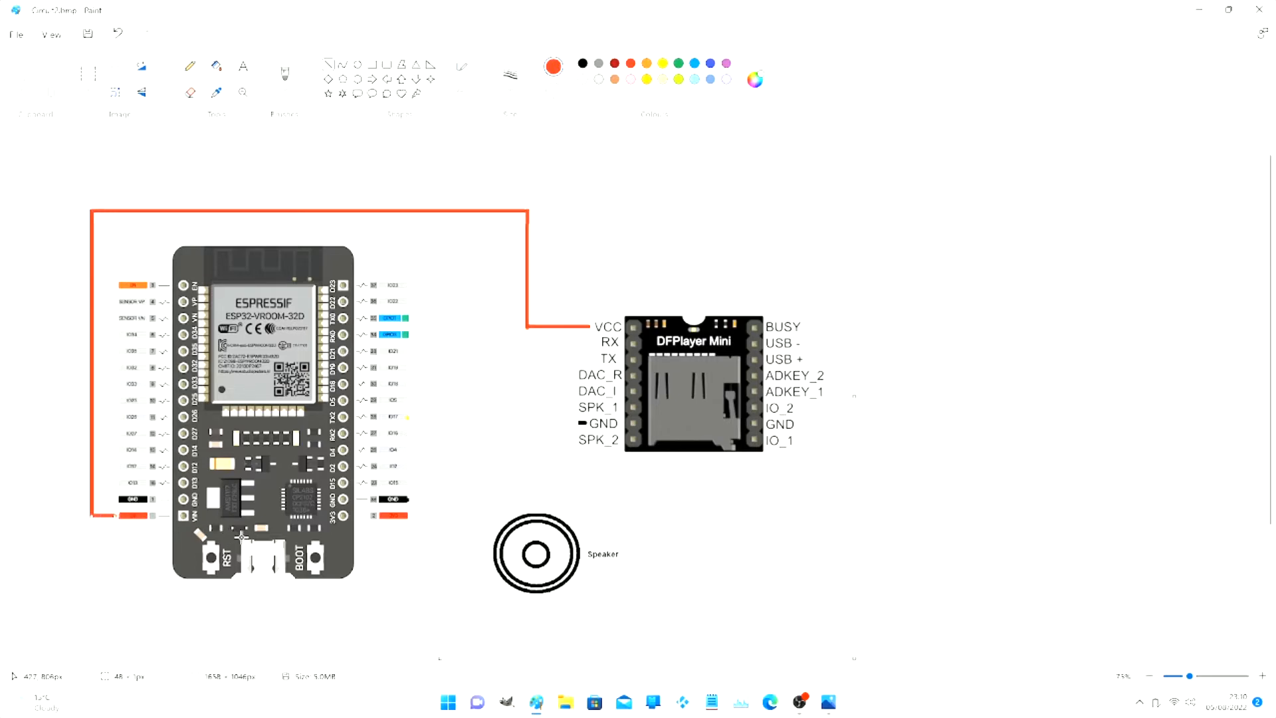
pyautogui.moveTo(422, 530)
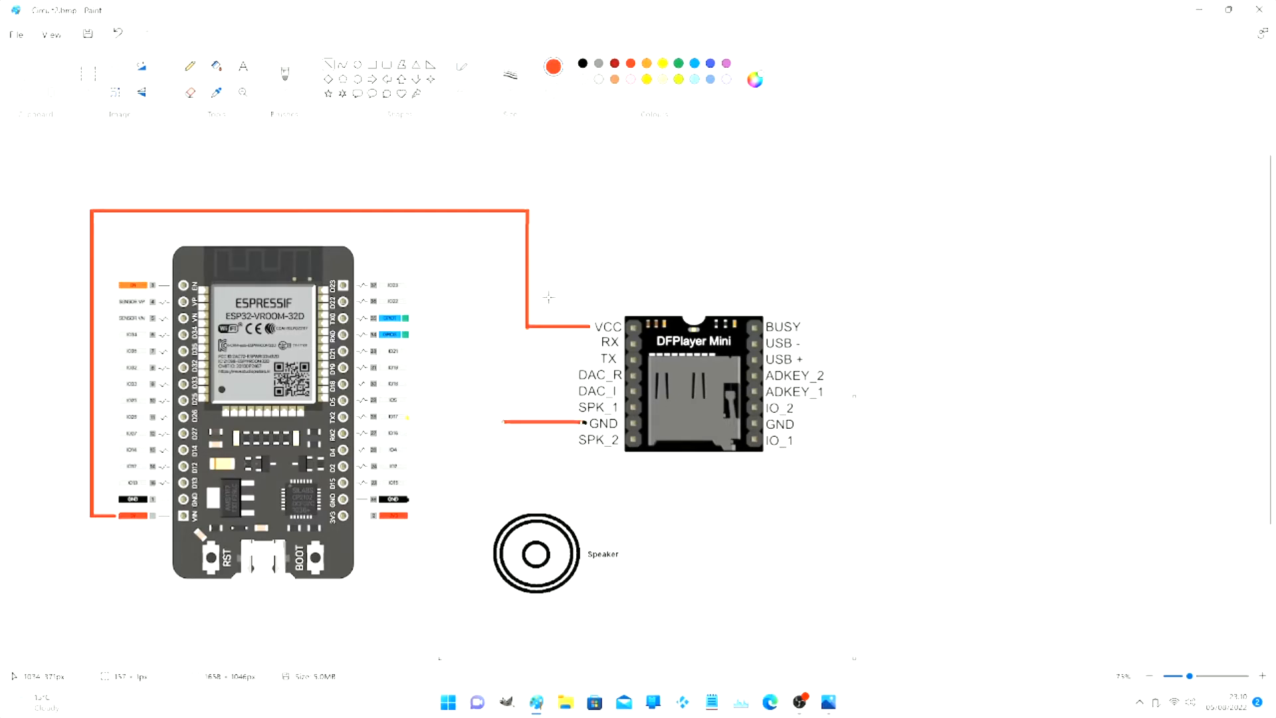
# - Switch to black and draw the ground wire to the ESP32's right-side GND pin
pyautogui.click(582, 63)
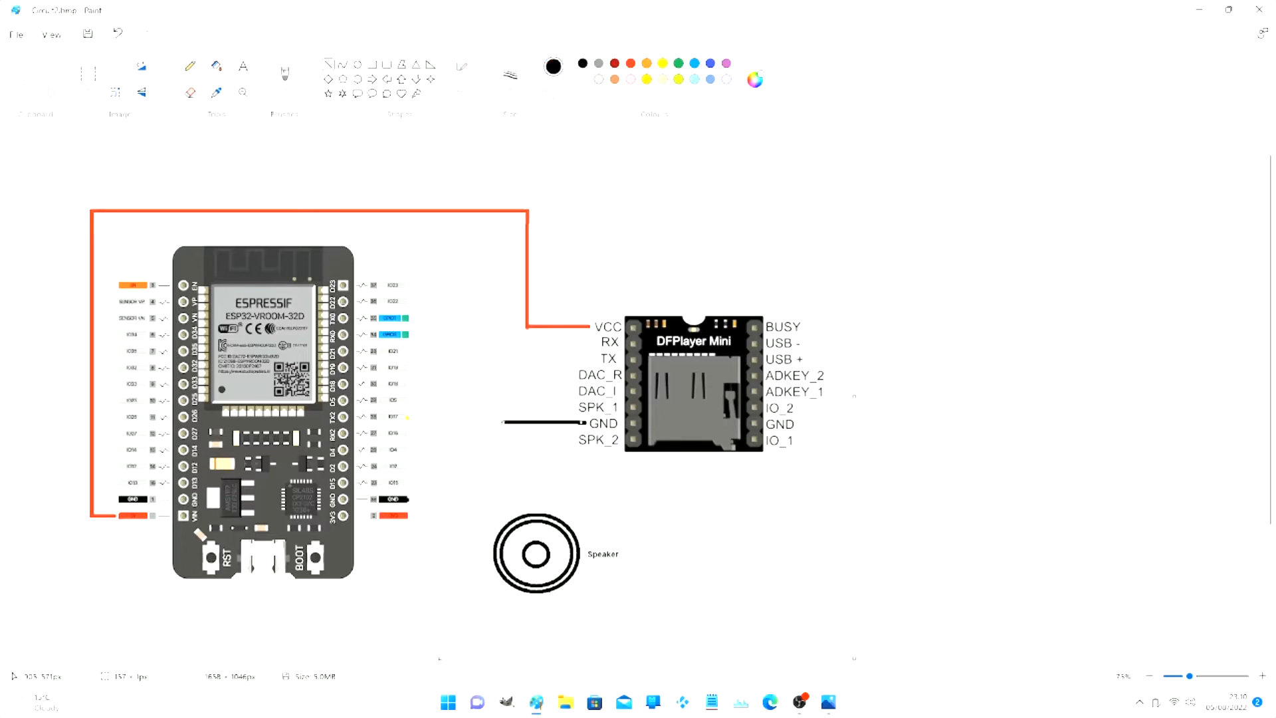
pyautogui.moveTo(391, 500); pyautogui.dragTo(447, 494)
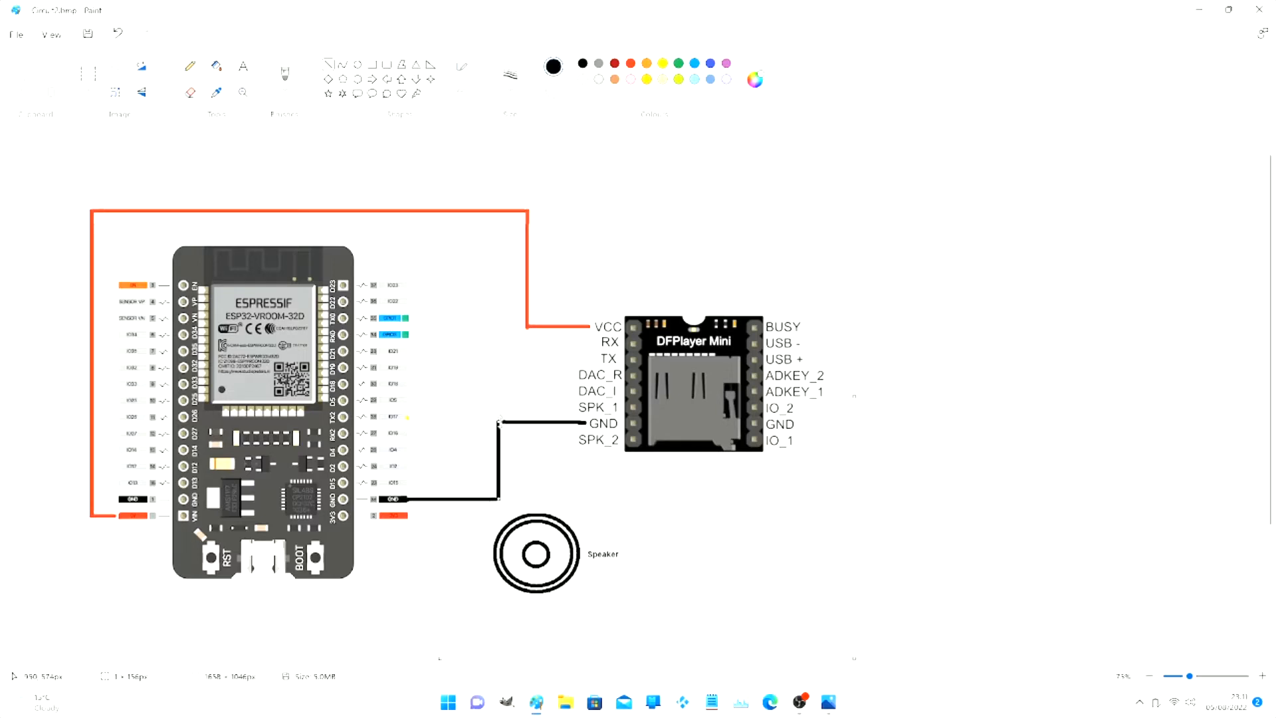
pyautogui.moveTo(501, 423)
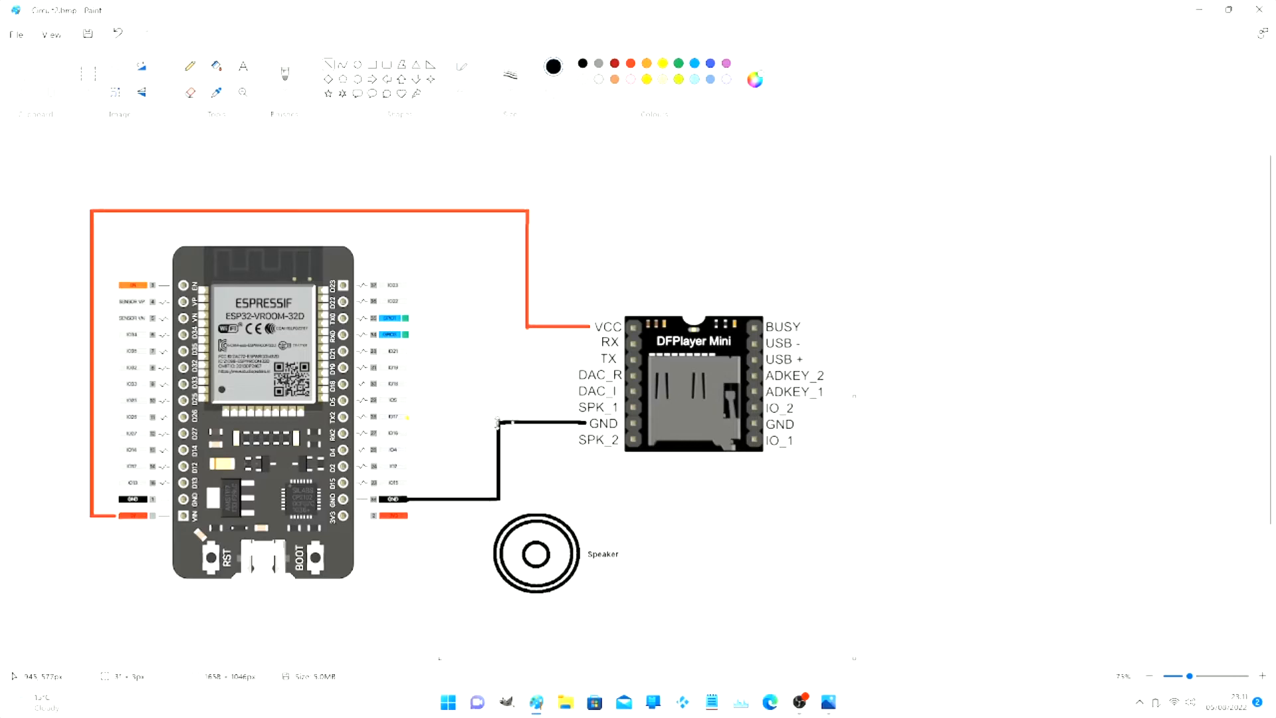
pyautogui.moveTo(546, 428)
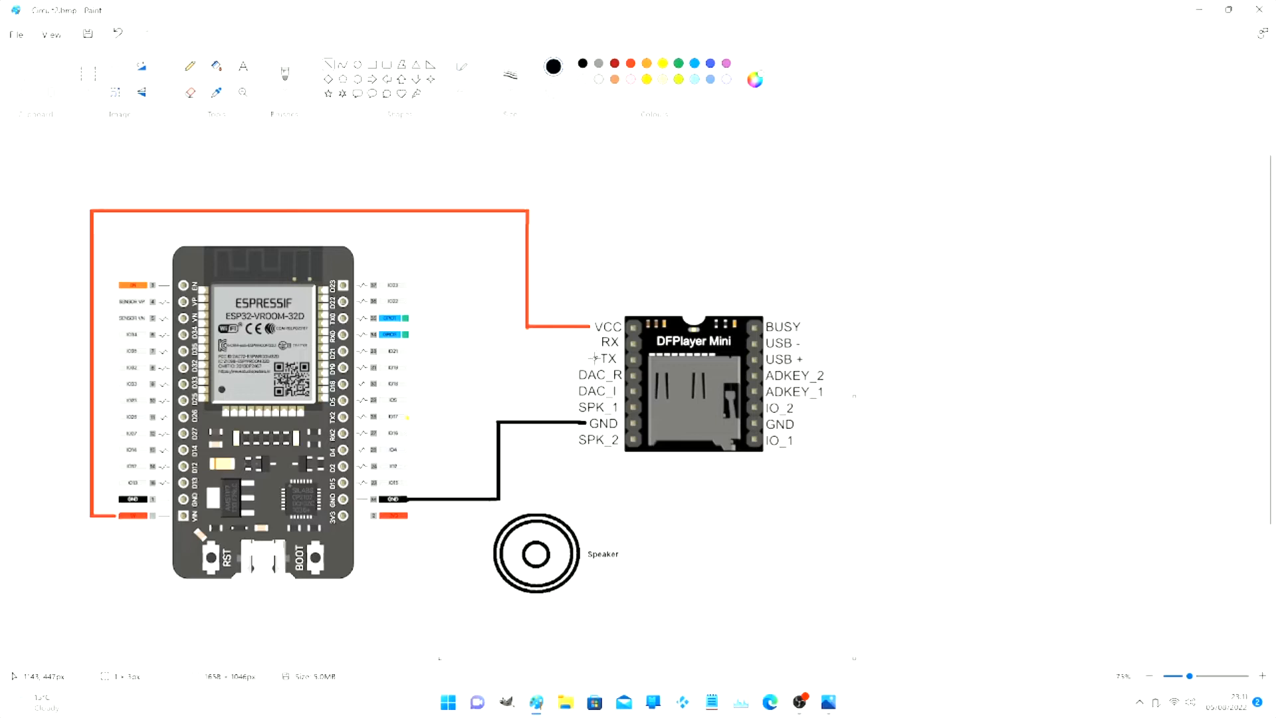
# - Draw a wire from TX, recolour it green, and route it to an ESP32 right-side pin
pyautogui.moveTo(497, 366); pyautogui.dragTo(598, 359)
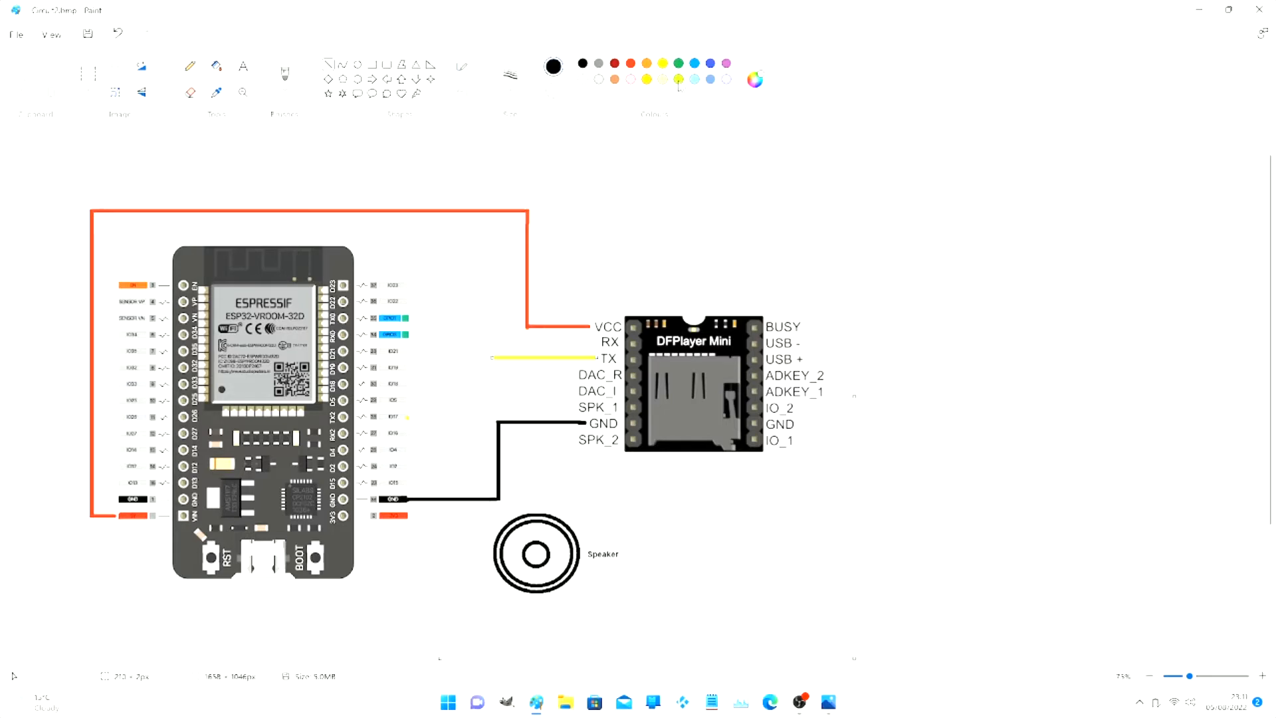
pyautogui.click(679, 79)
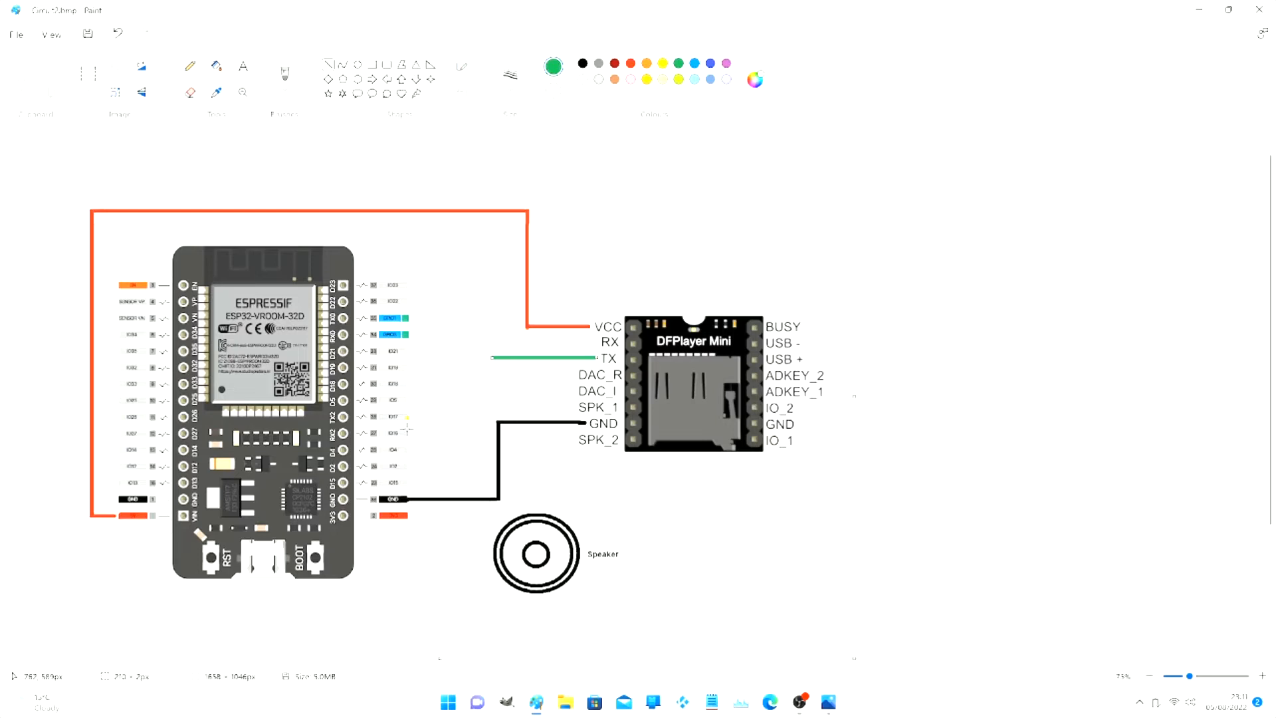
pyautogui.moveTo(407, 430); pyautogui.dragTo(464, 428)
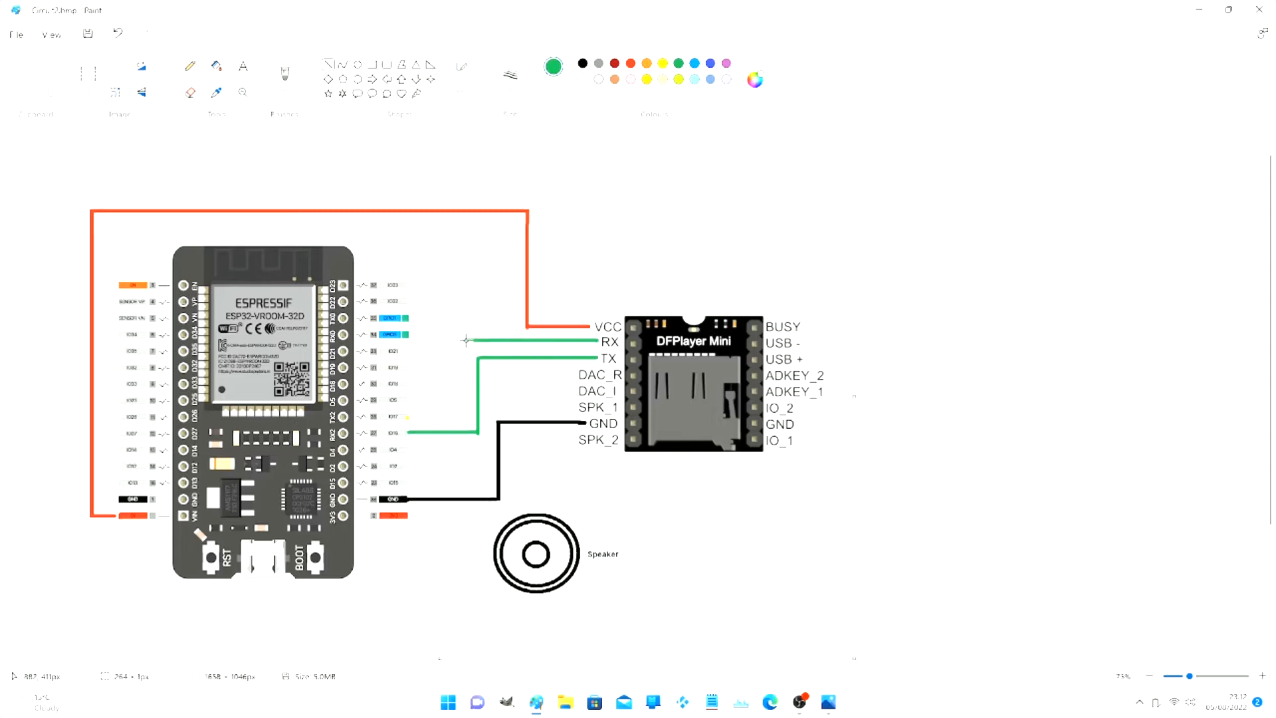
# - Draw a yellow line from the RX pin and a vertical end segment at the ESP32 pin
pyautogui.moveTo(468, 339); pyautogui.dragTo(595, 339)
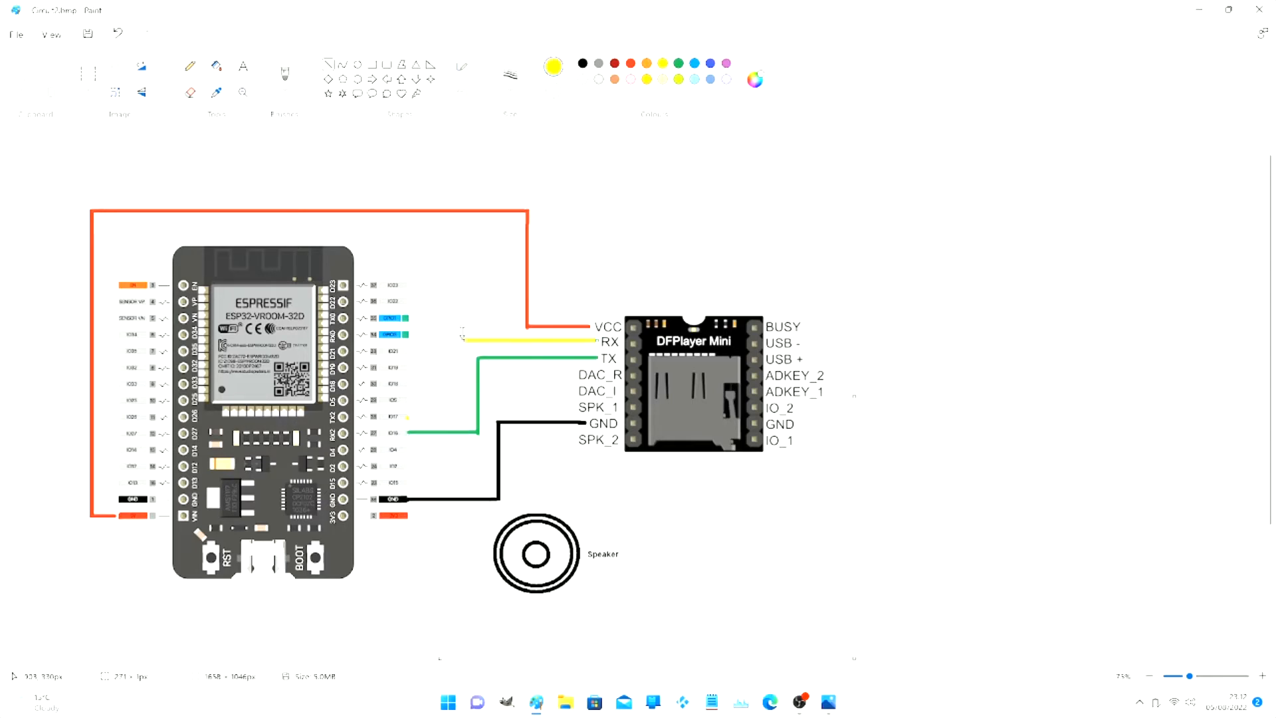
pyautogui.moveTo(424, 411)
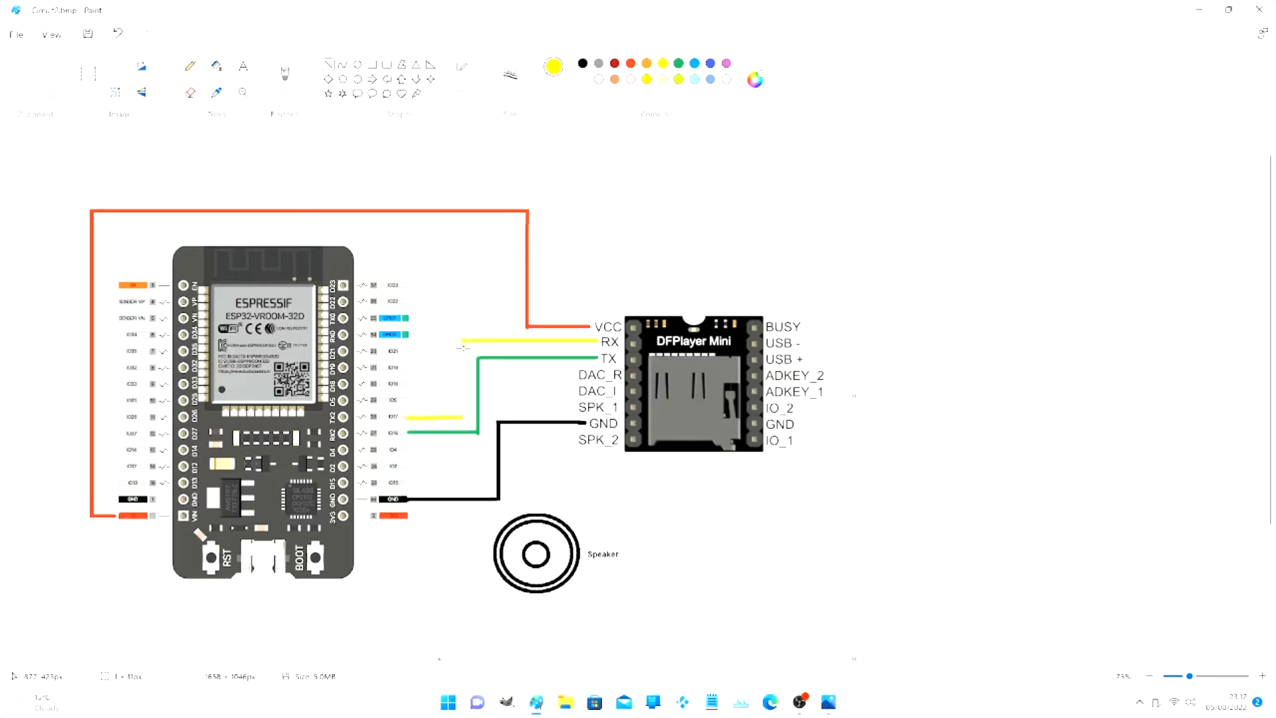
pyautogui.moveTo(460, 342); pyautogui.dragTo(460, 420)
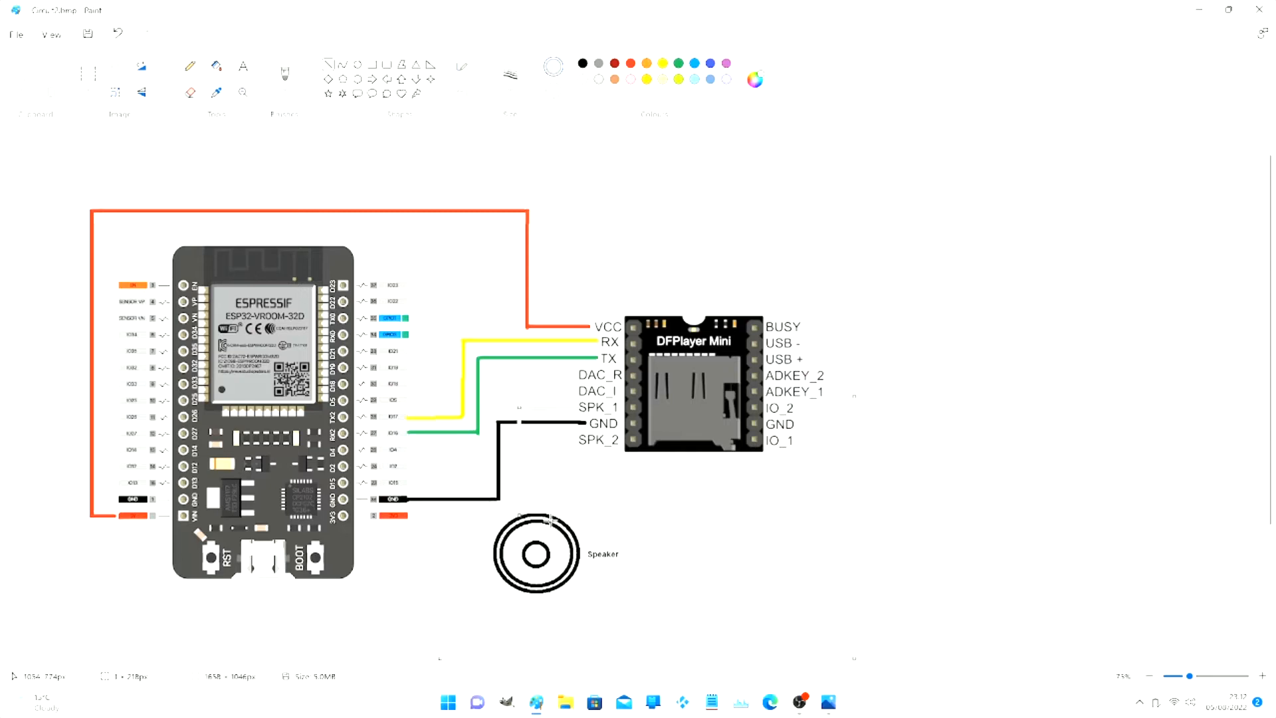
pyautogui.moveTo(547, 440)
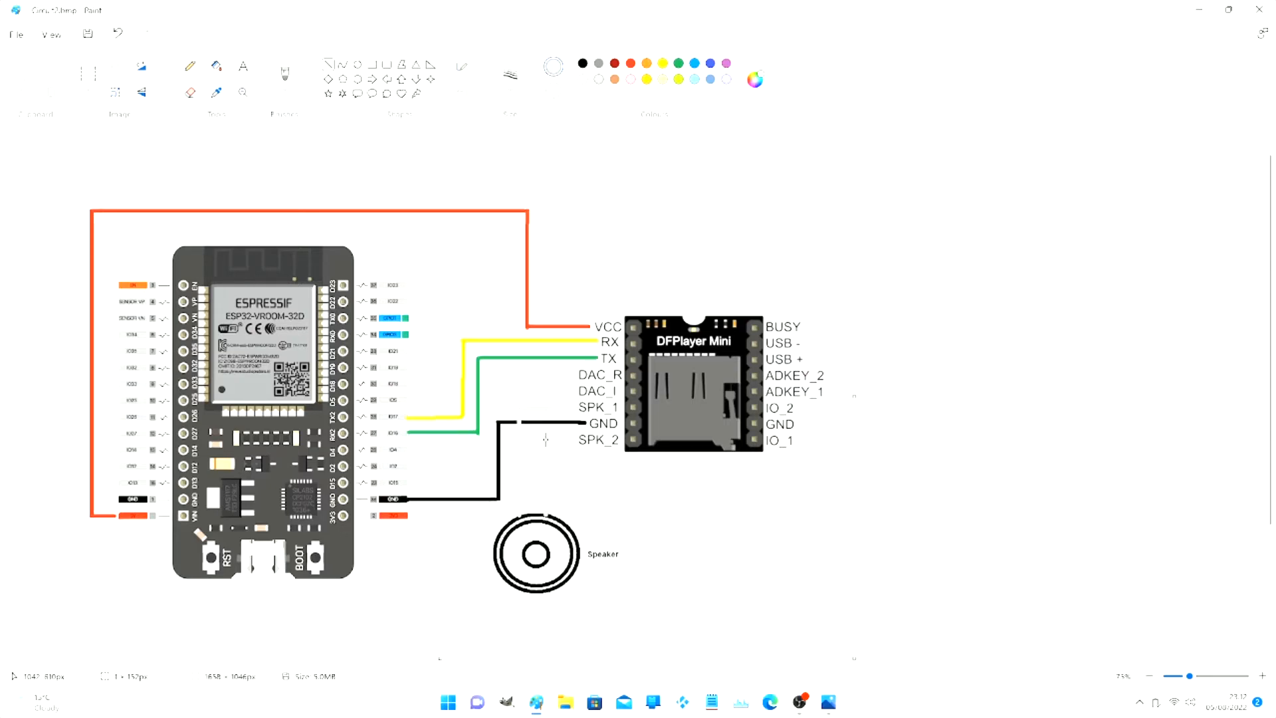
pyautogui.moveTo(556, 440)
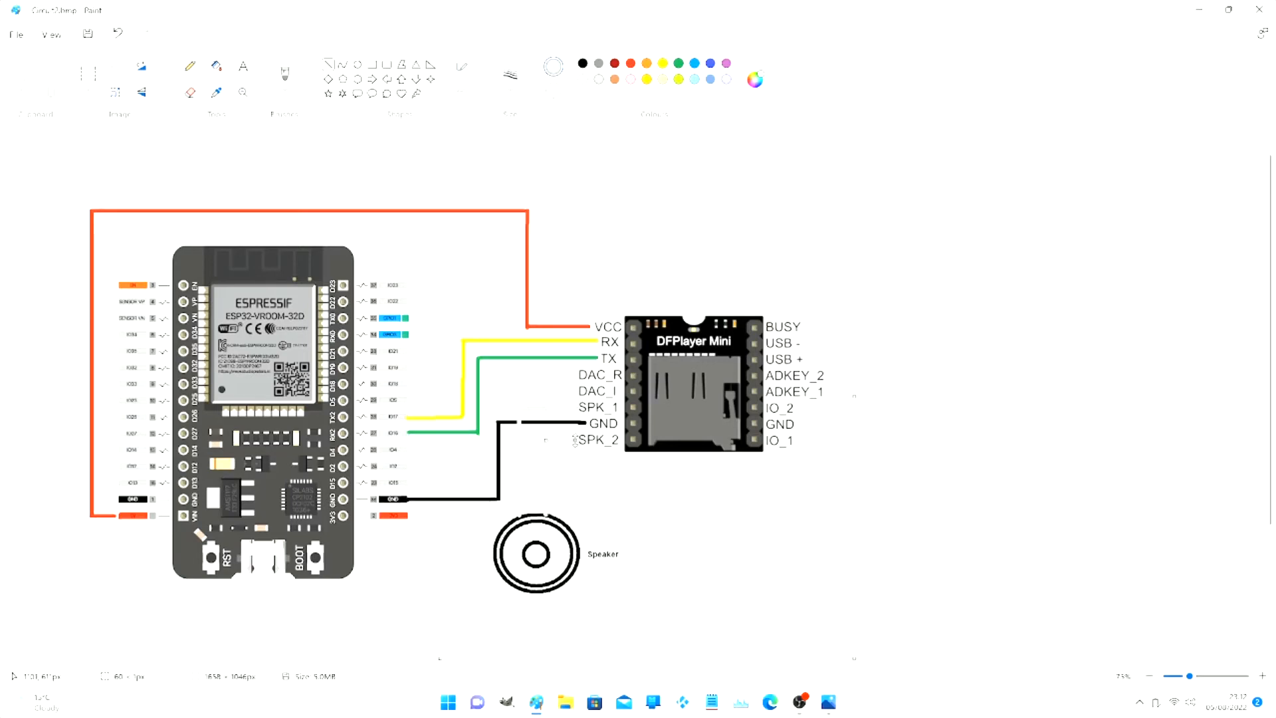
pyautogui.moveTo(764, 550)
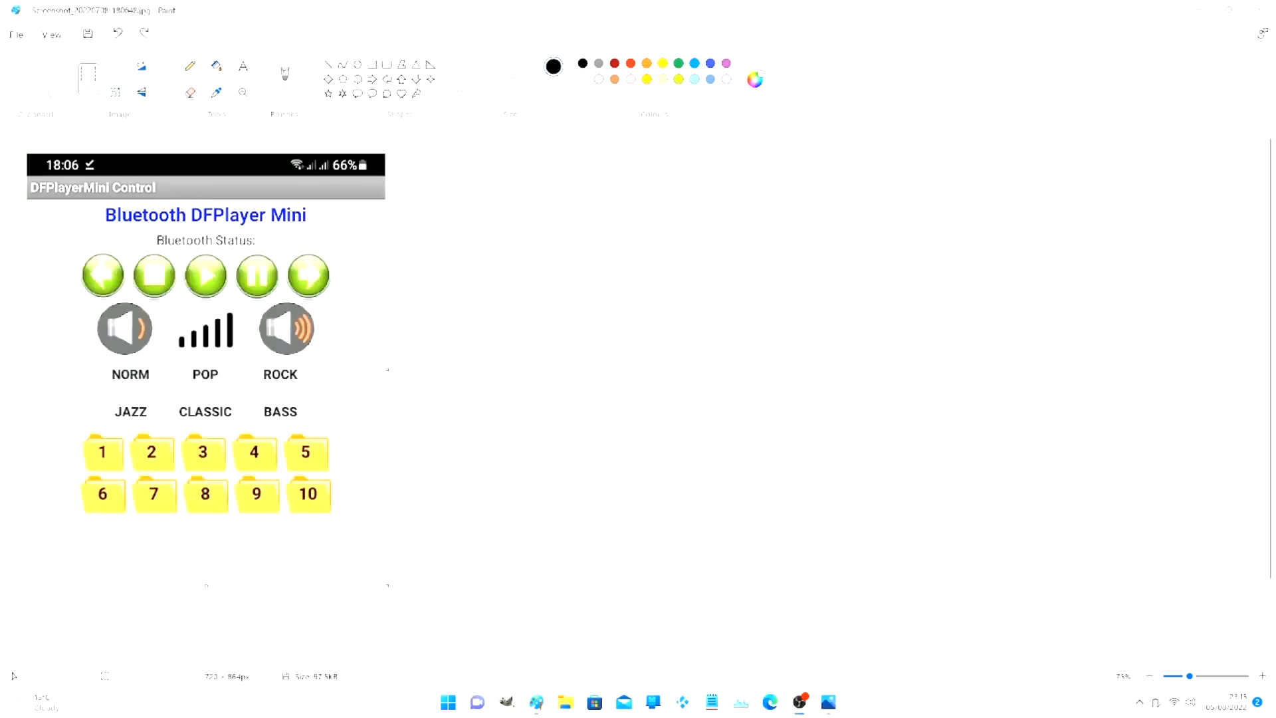
pyautogui.moveTo(71, 231)
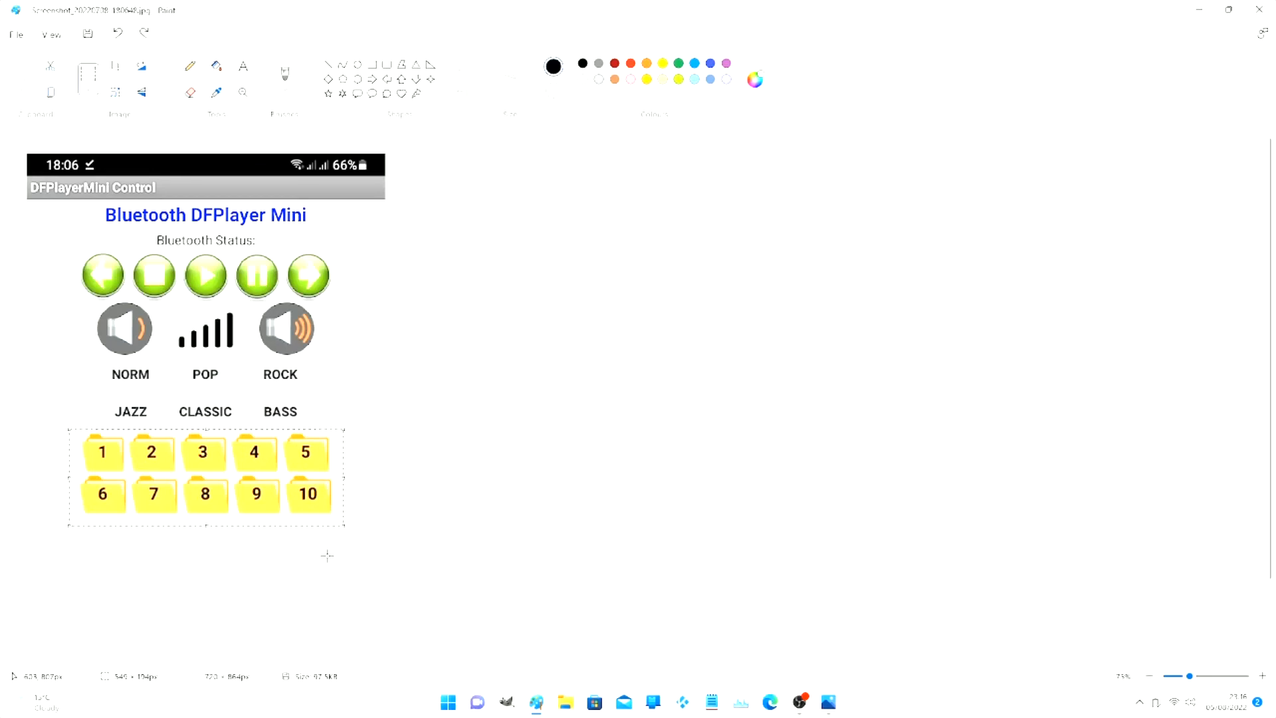
pyautogui.moveTo(327, 558)
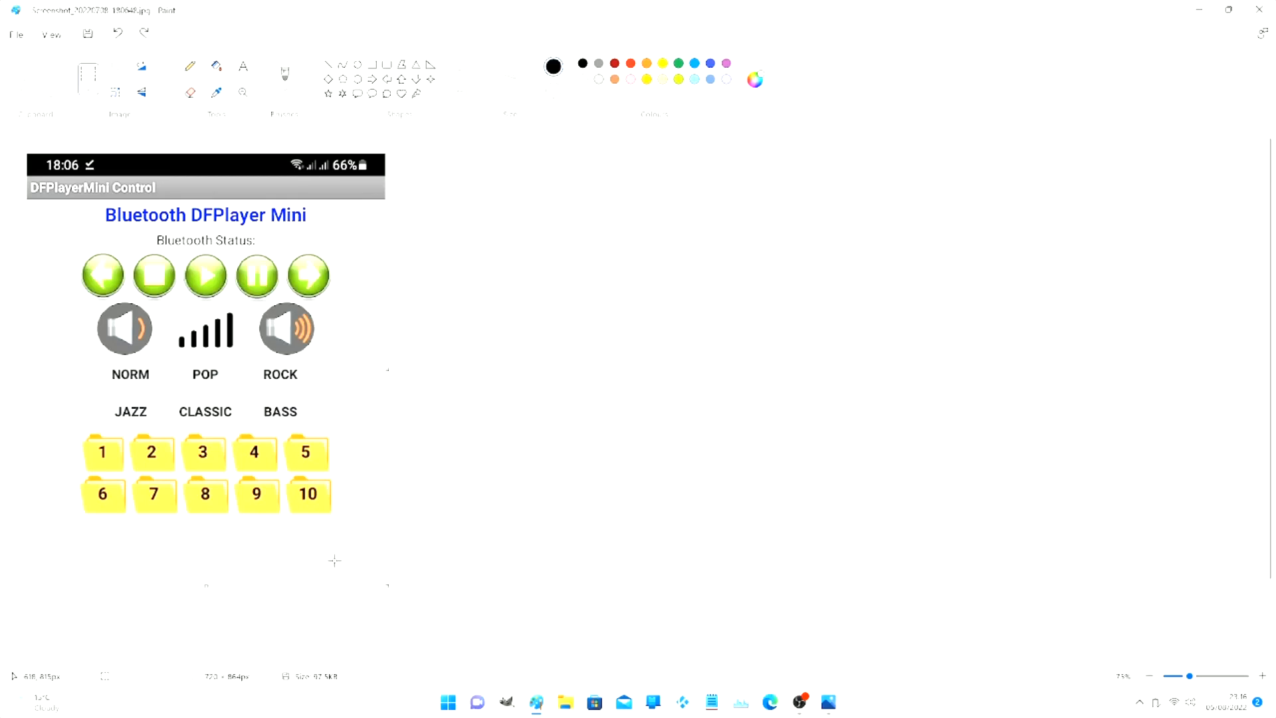
pyautogui.moveTo(324, 569)
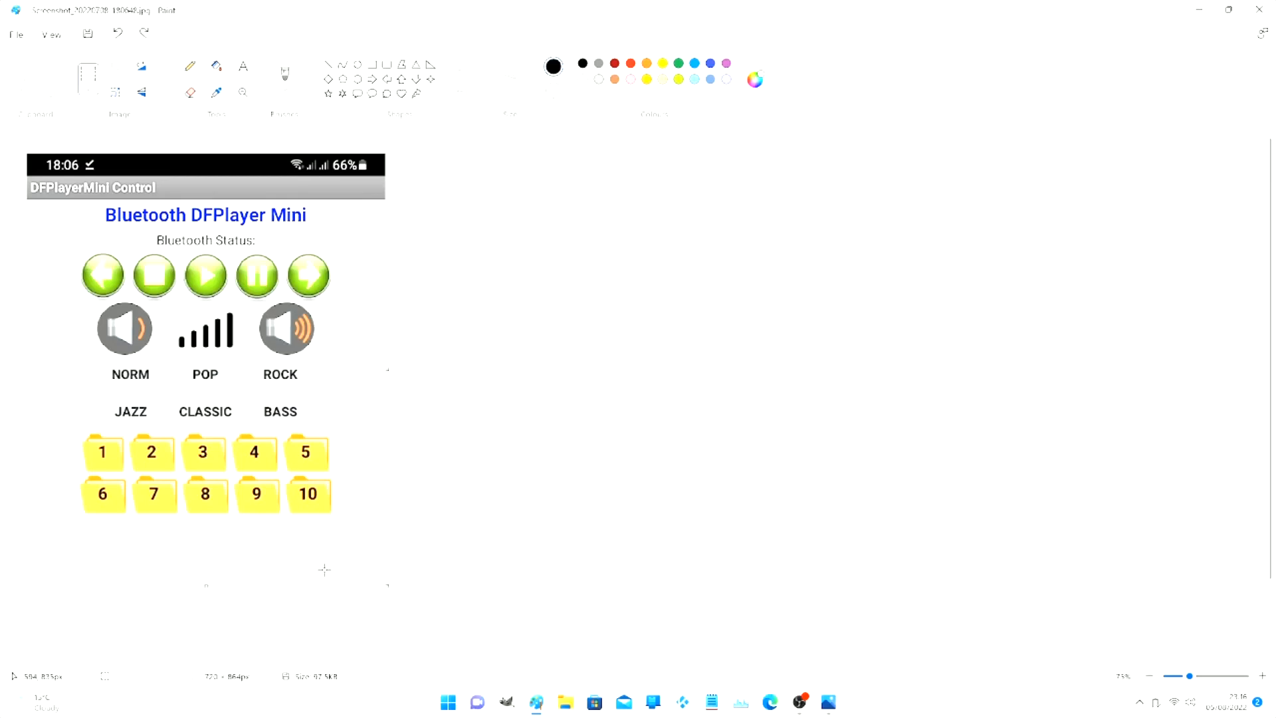